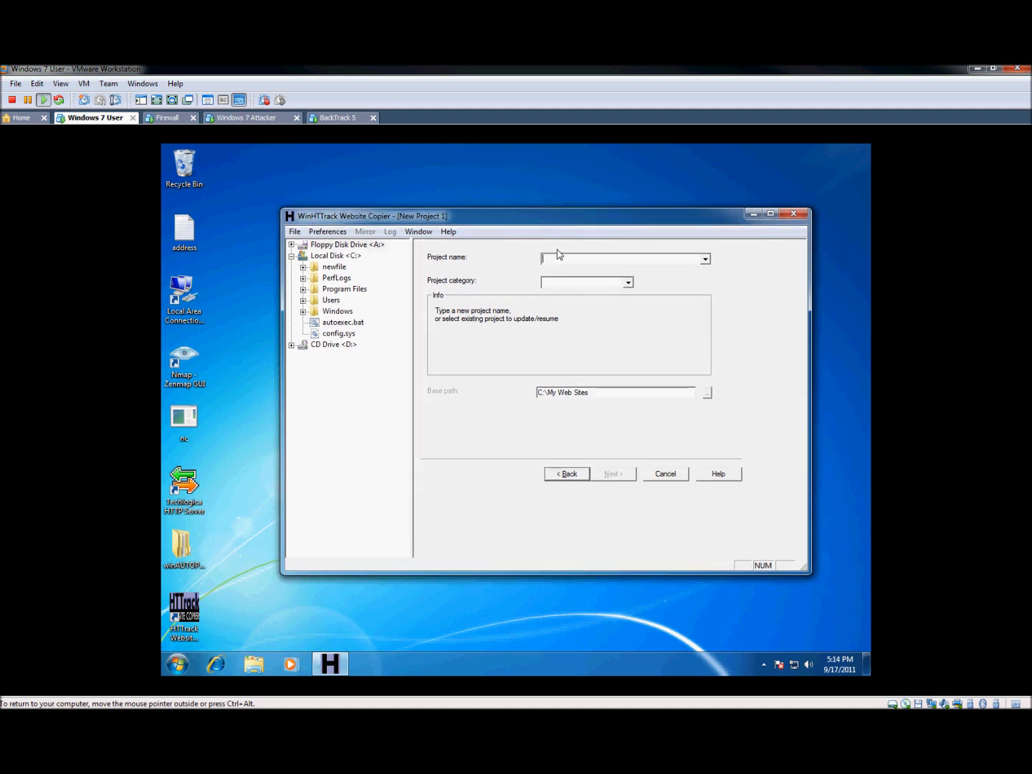
- Name the new project 'Test' with category 'sdfg' and continue
left_click(347, 244)
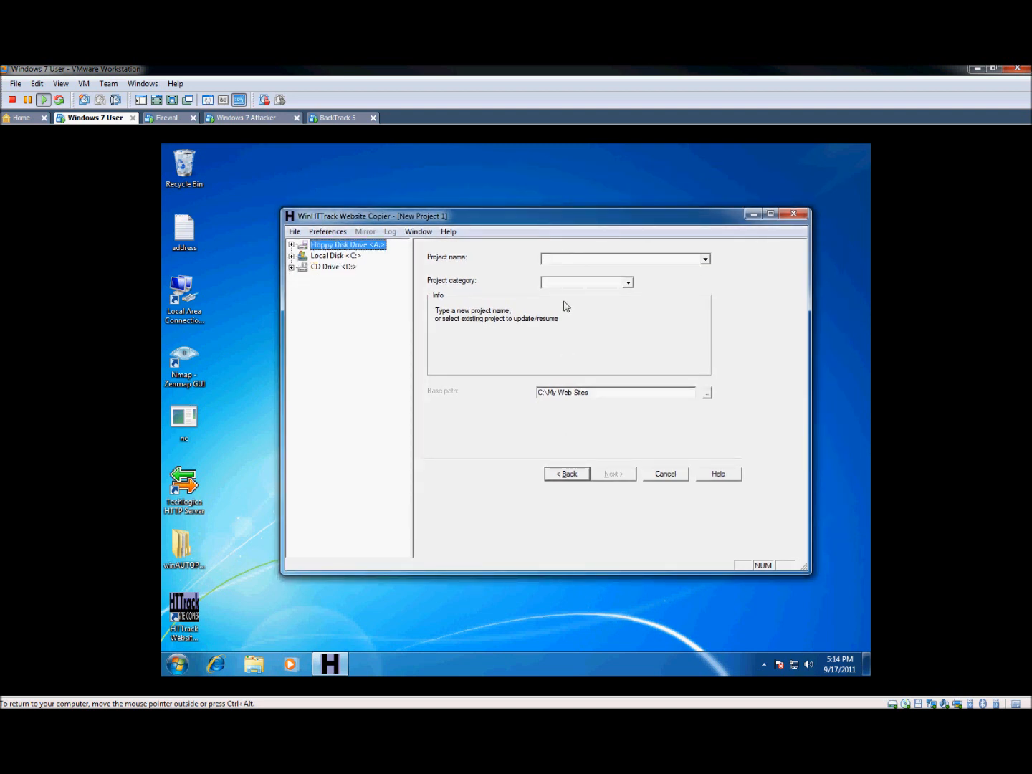
left_click(620, 258)
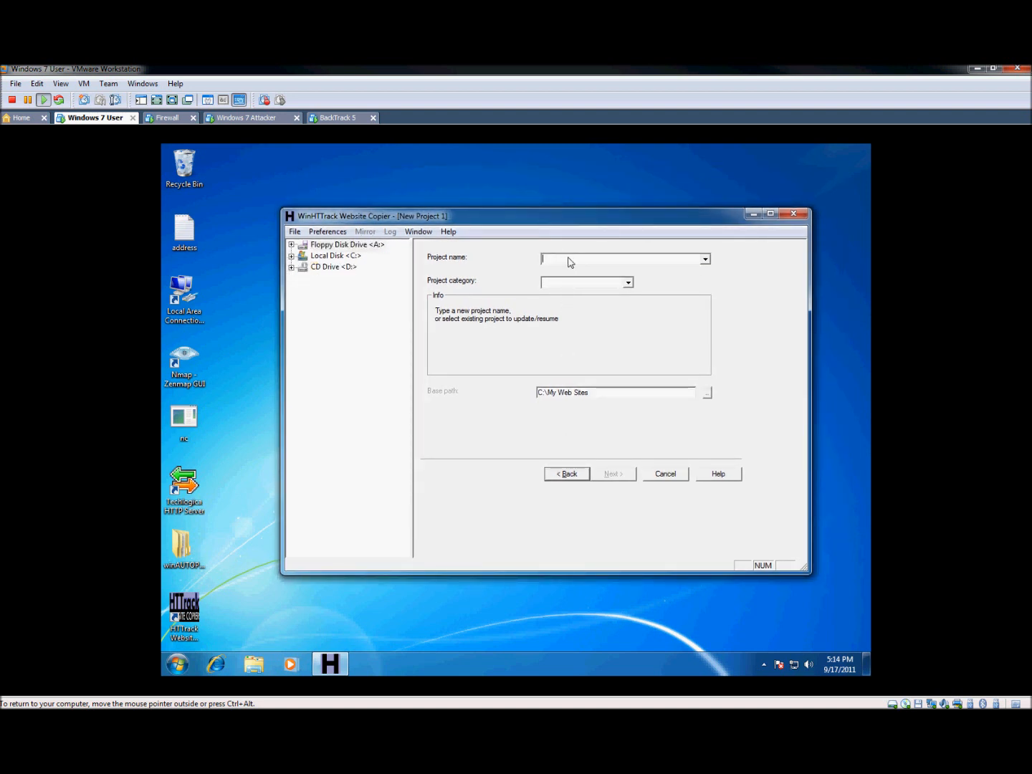
type("Test")
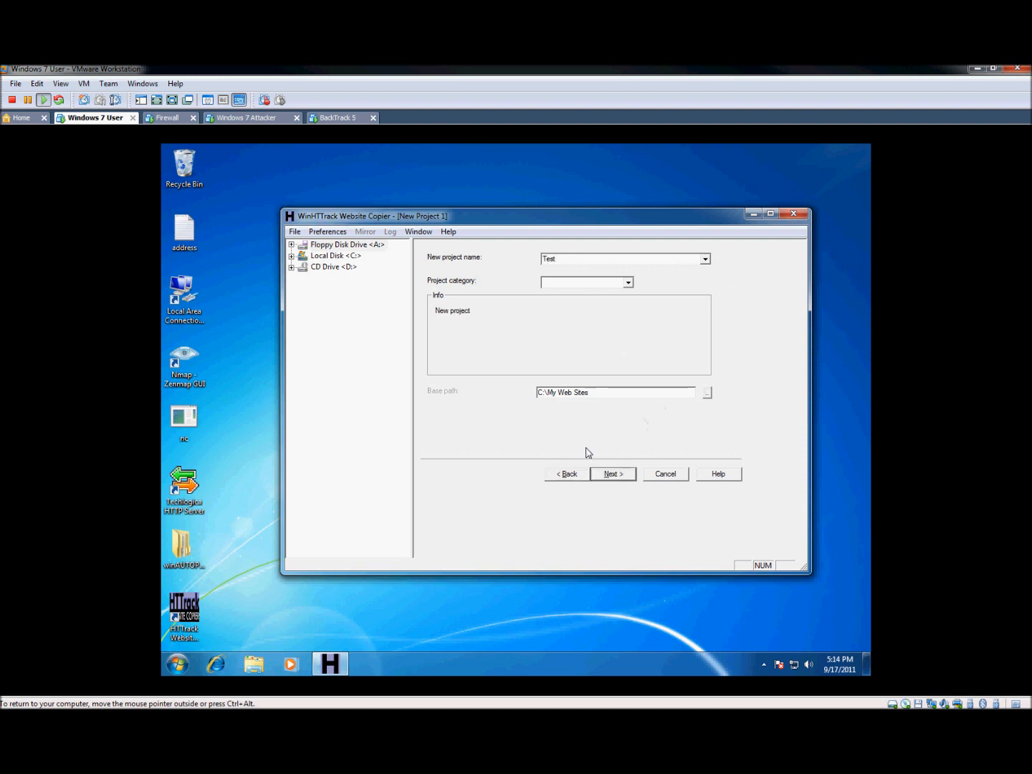
type("sdfg")
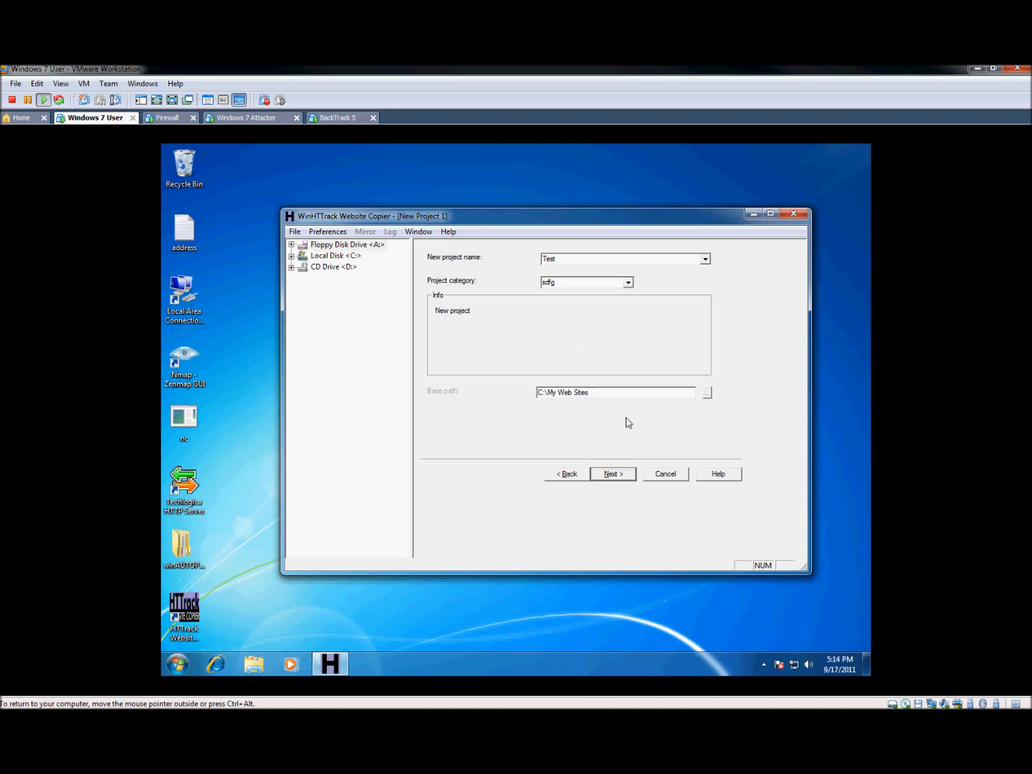
left_click(612, 473)
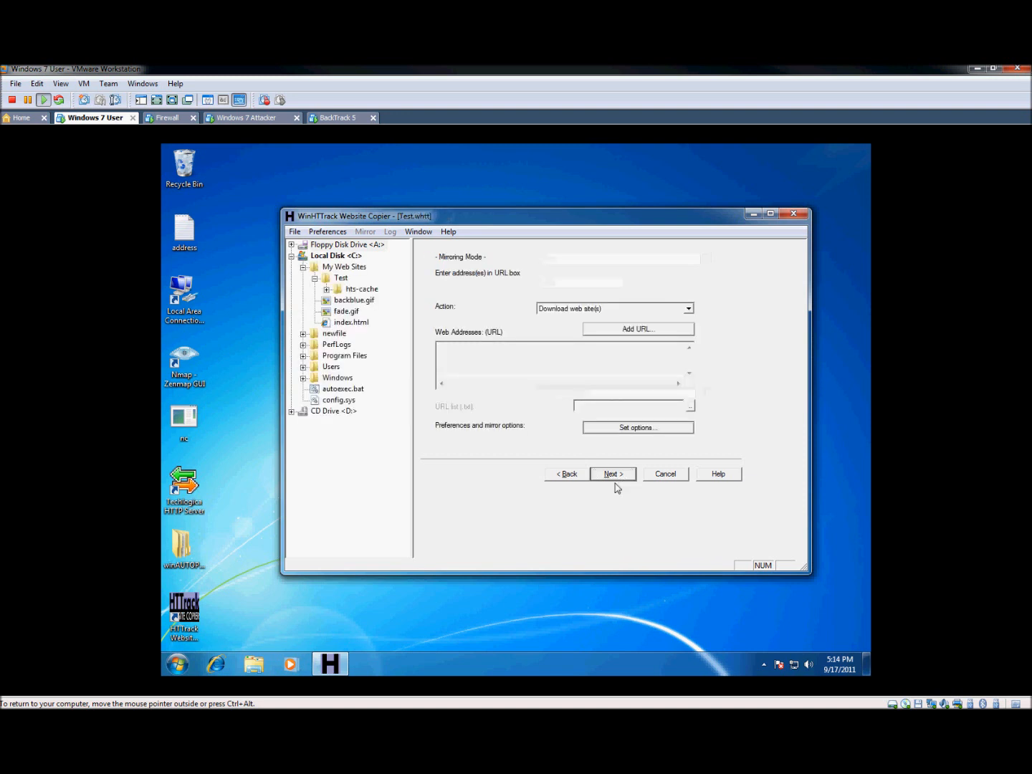
- Add theambrief.com as the web address to mirror
left_click(686, 308)
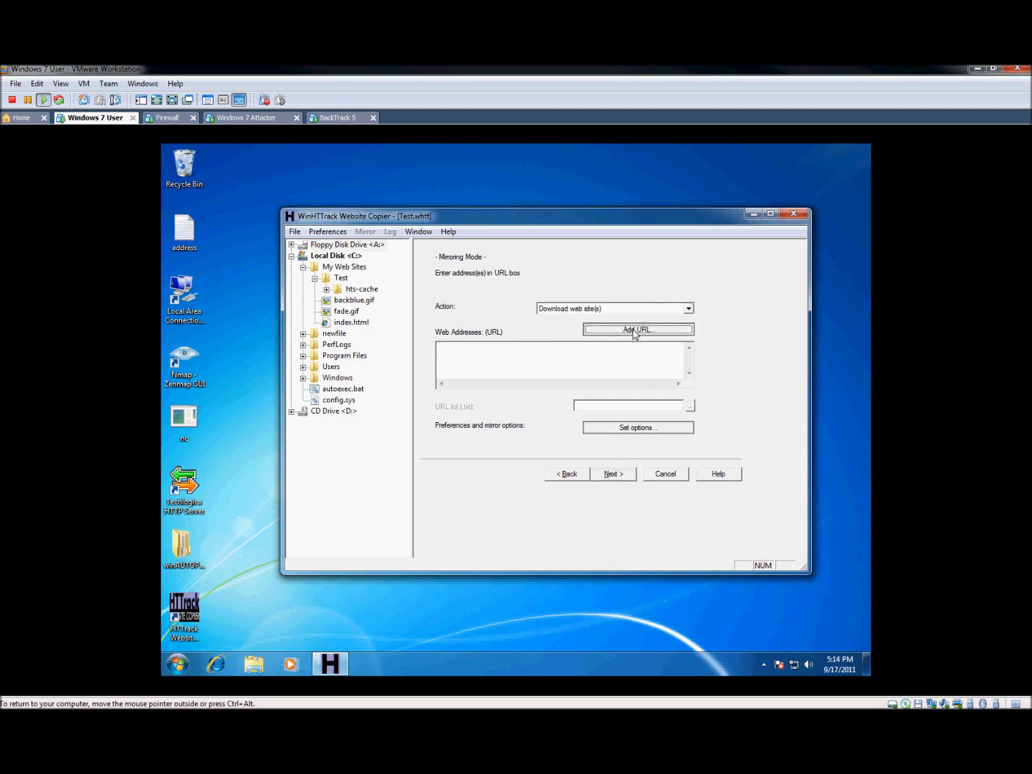
left_click(637, 329)
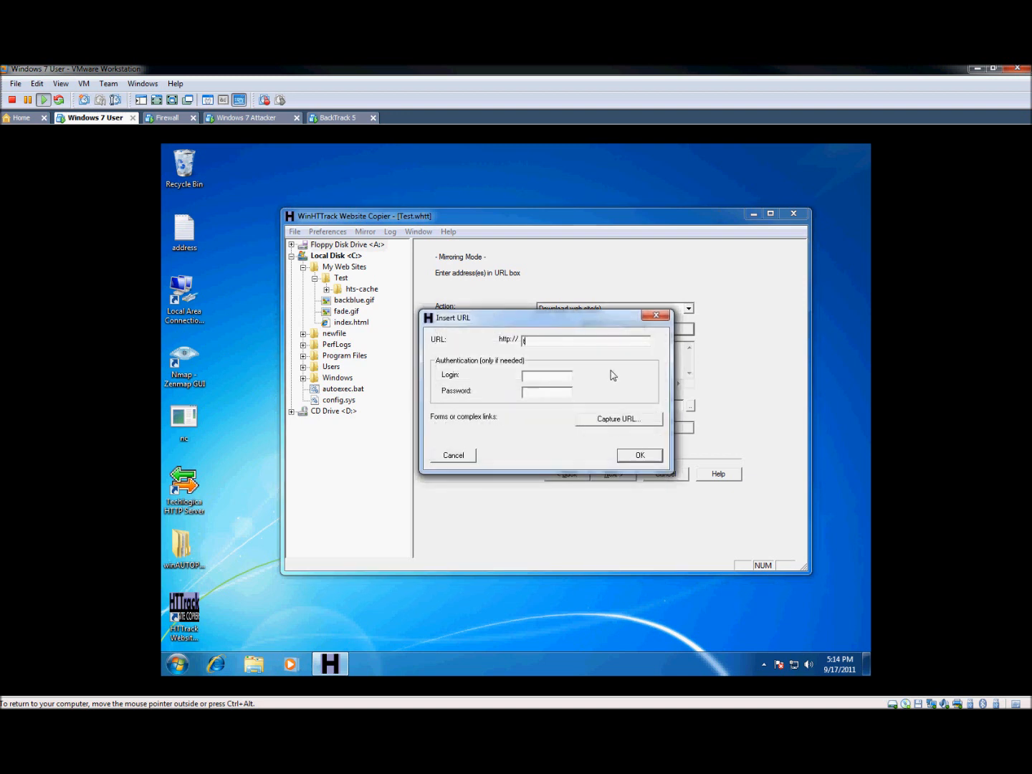
type("theambrief")
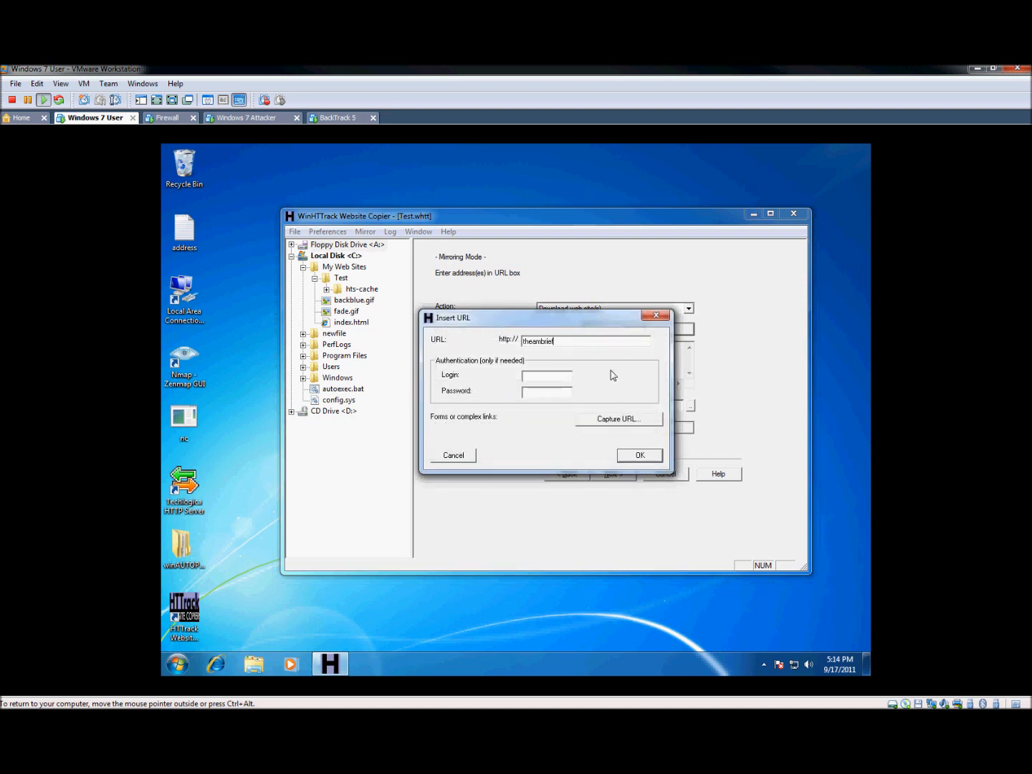
type(".com")
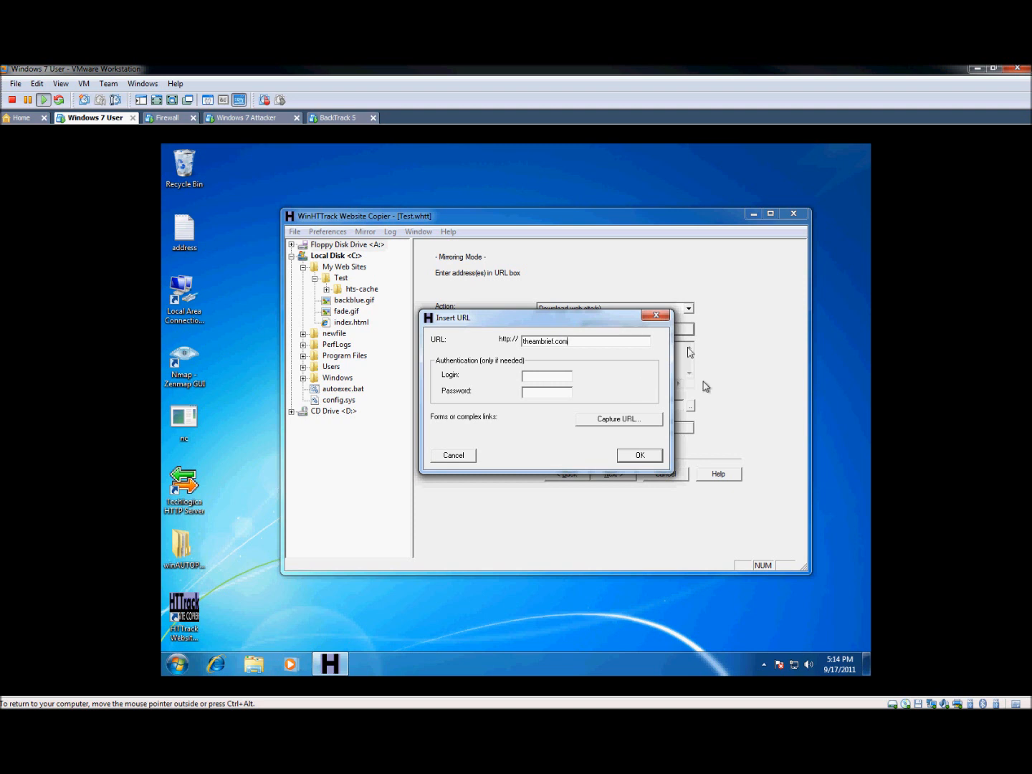
triple_click(545, 341)
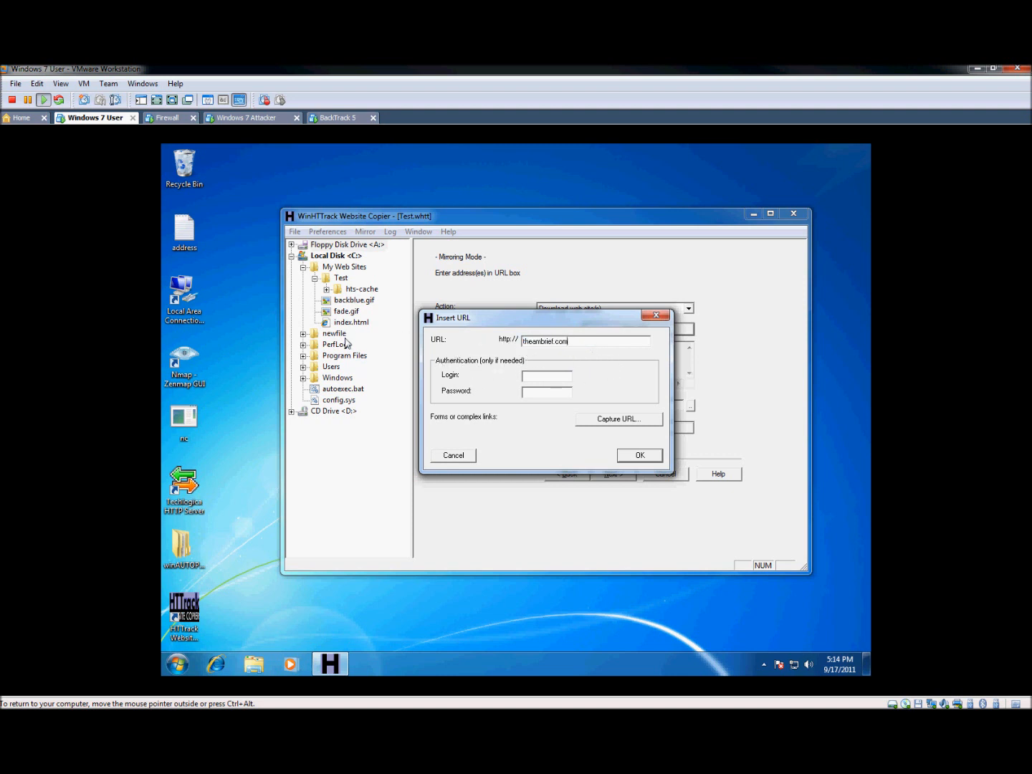
mouse_move(528, 412)
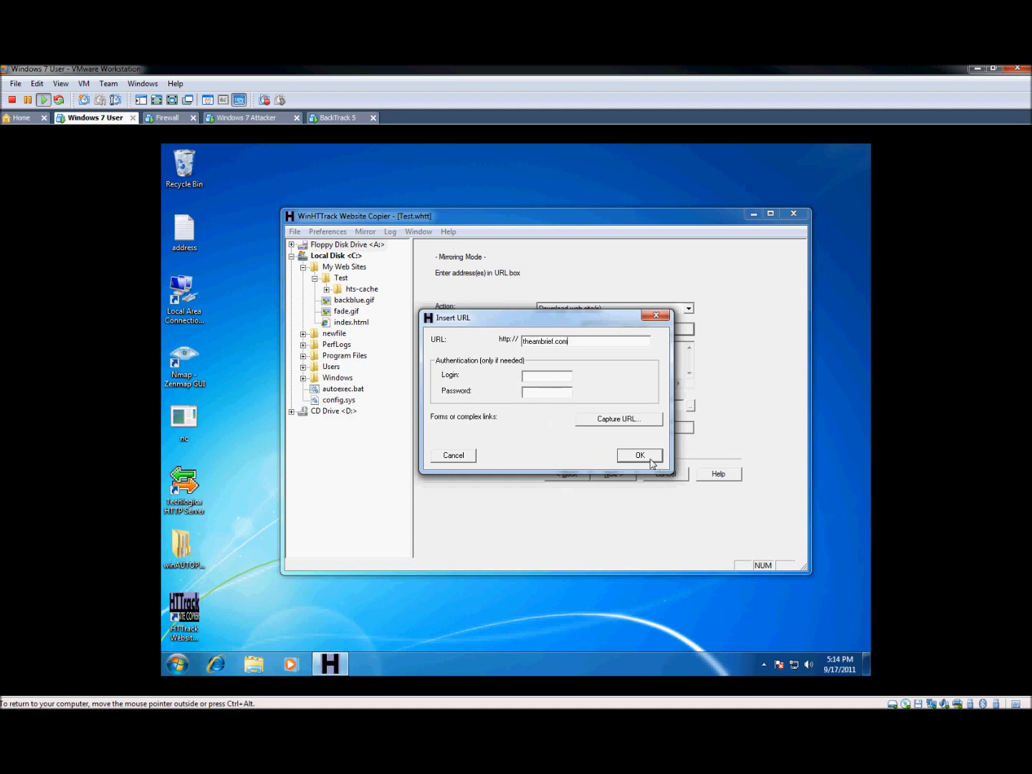
left_click(639, 455)
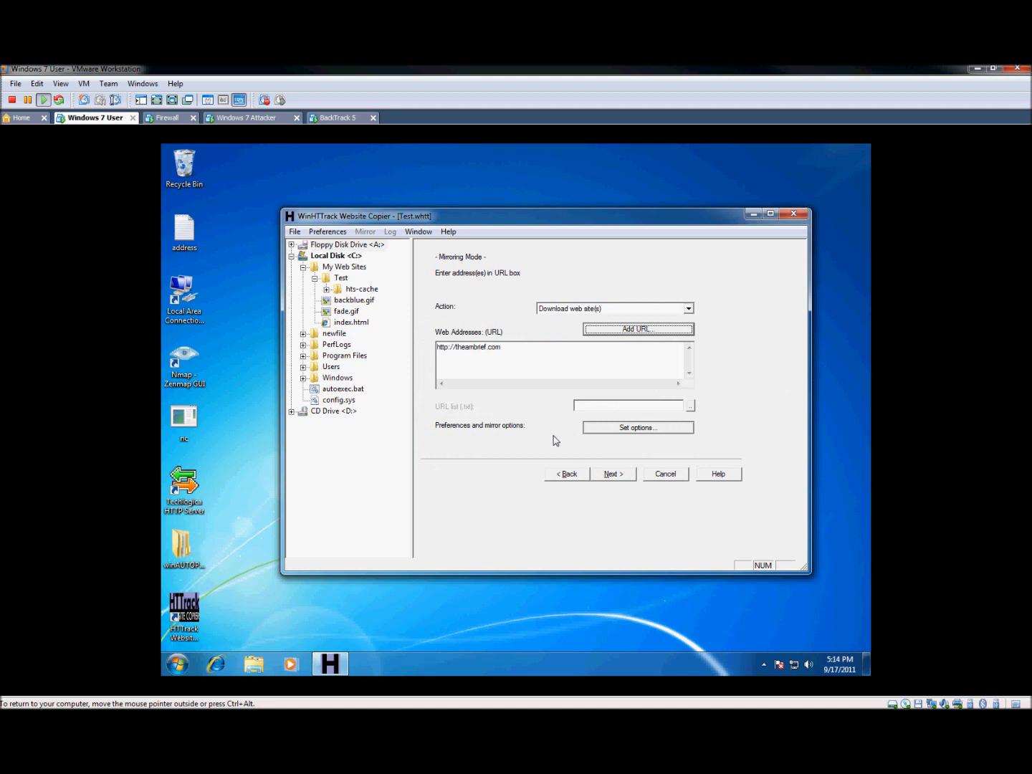
- Run the theambrief.com mirror to completion, then exit WinHTTrack
left_click(612, 473)
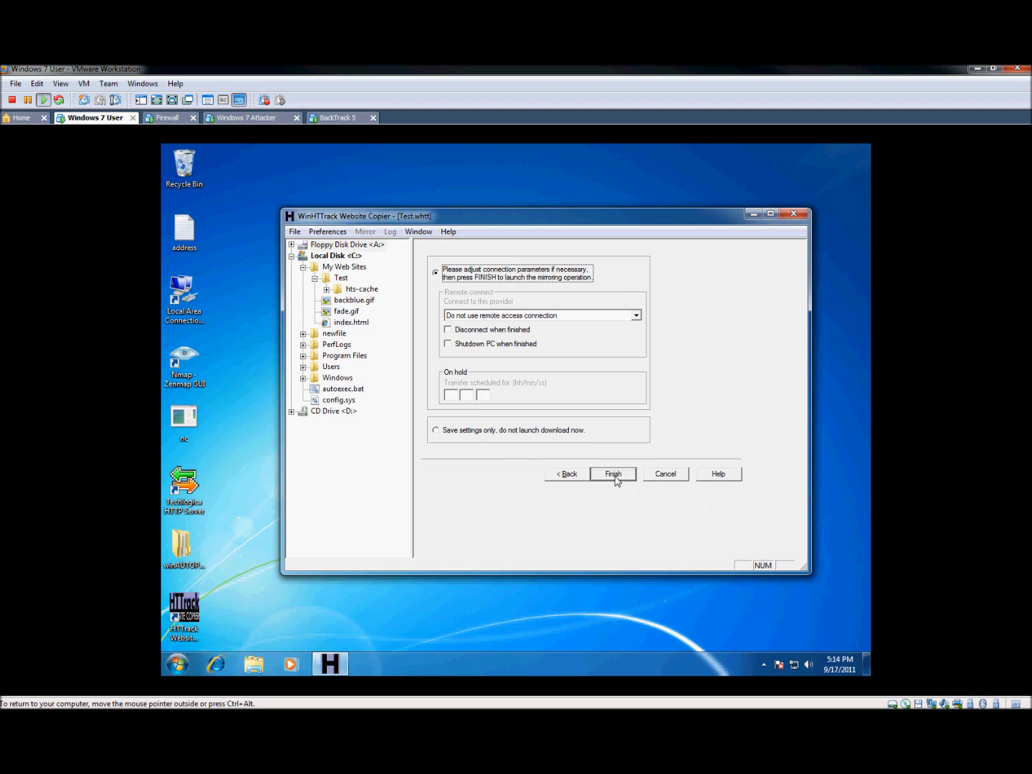
mouse_move(611, 486)
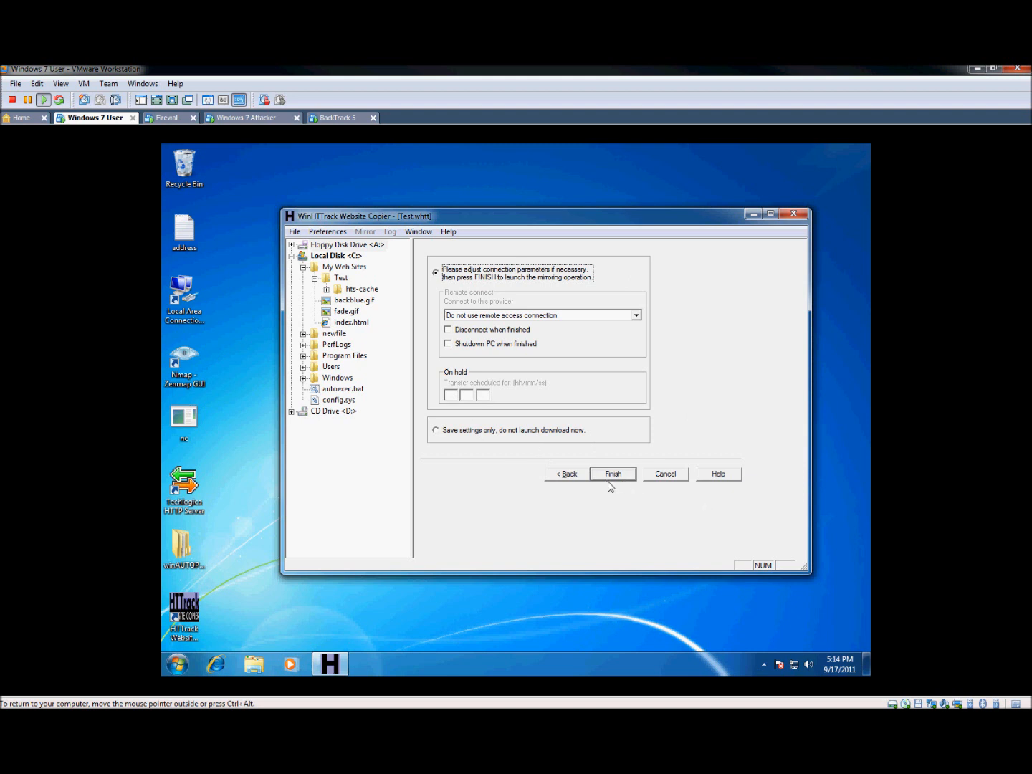
left_click(612, 474)
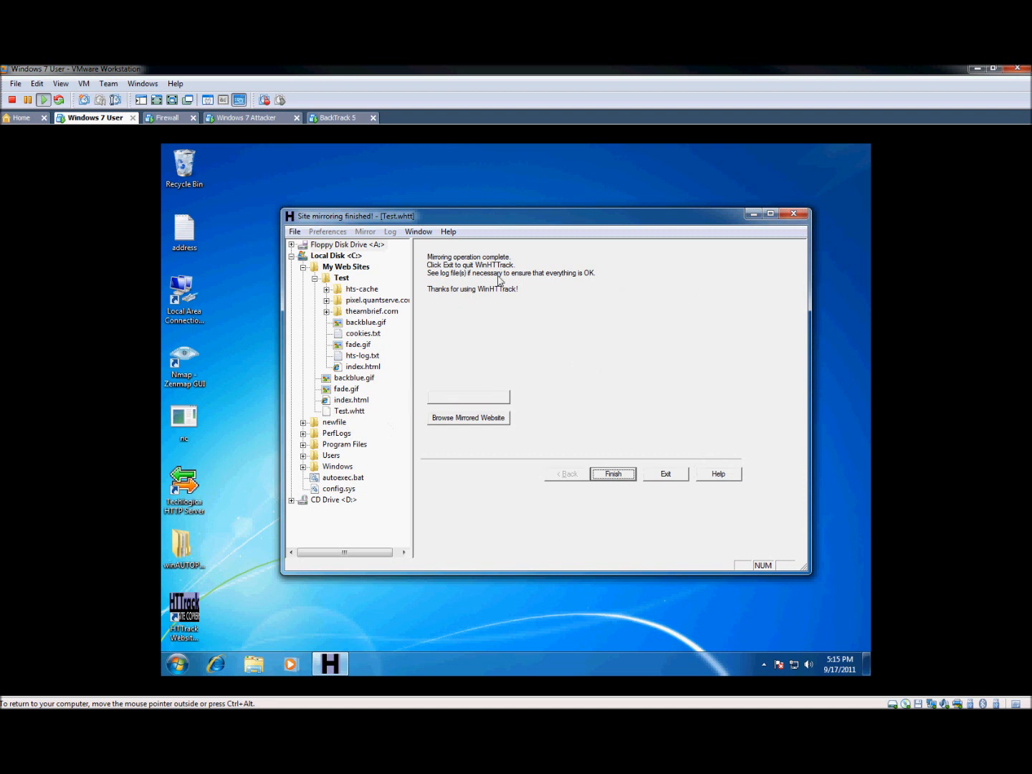
left_click(612, 473)
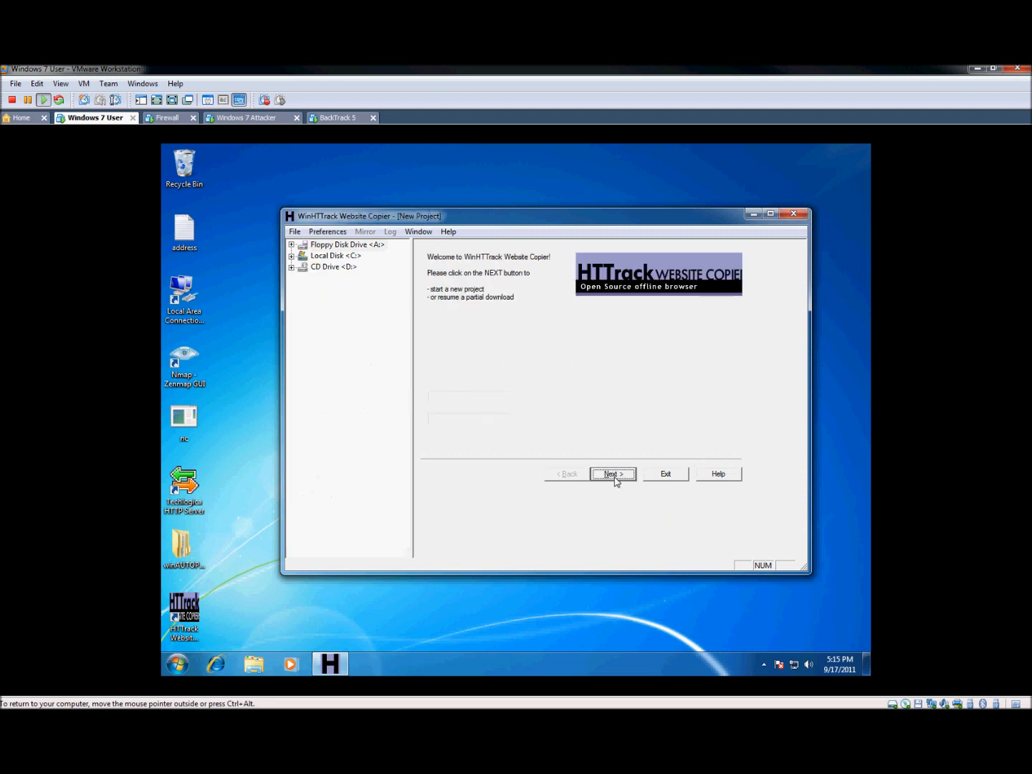
left_click(664, 473)
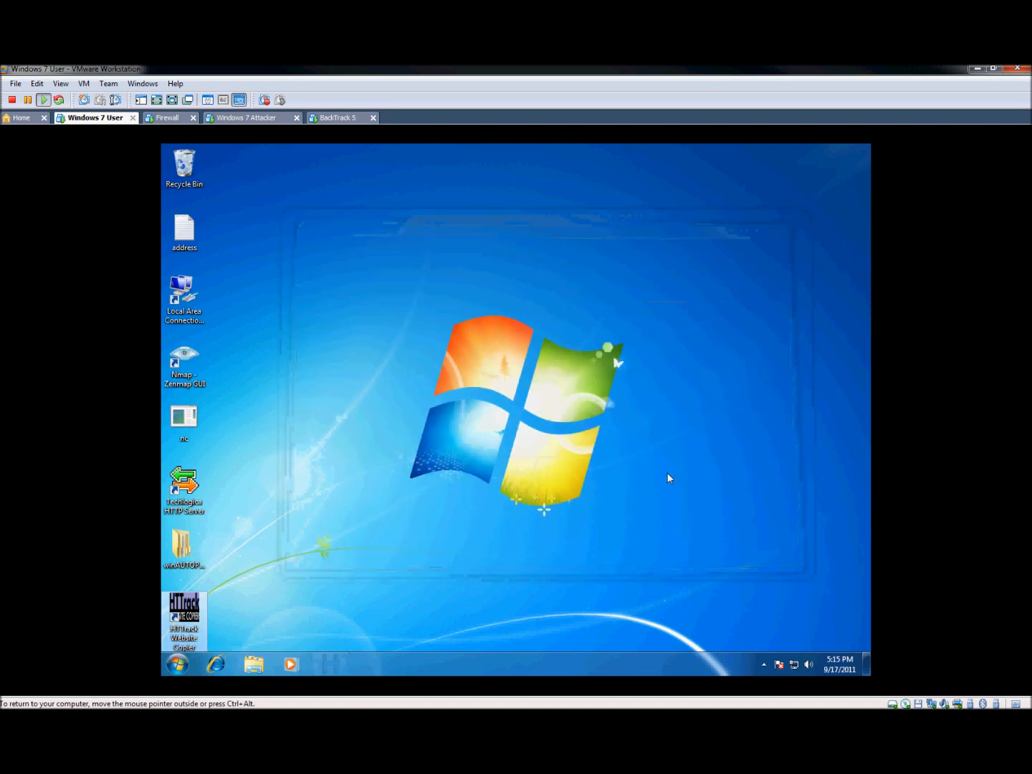
- Open index.html from My Web Sites in Internet Explorer, postponing the IE8 setup
left_click(177, 663)
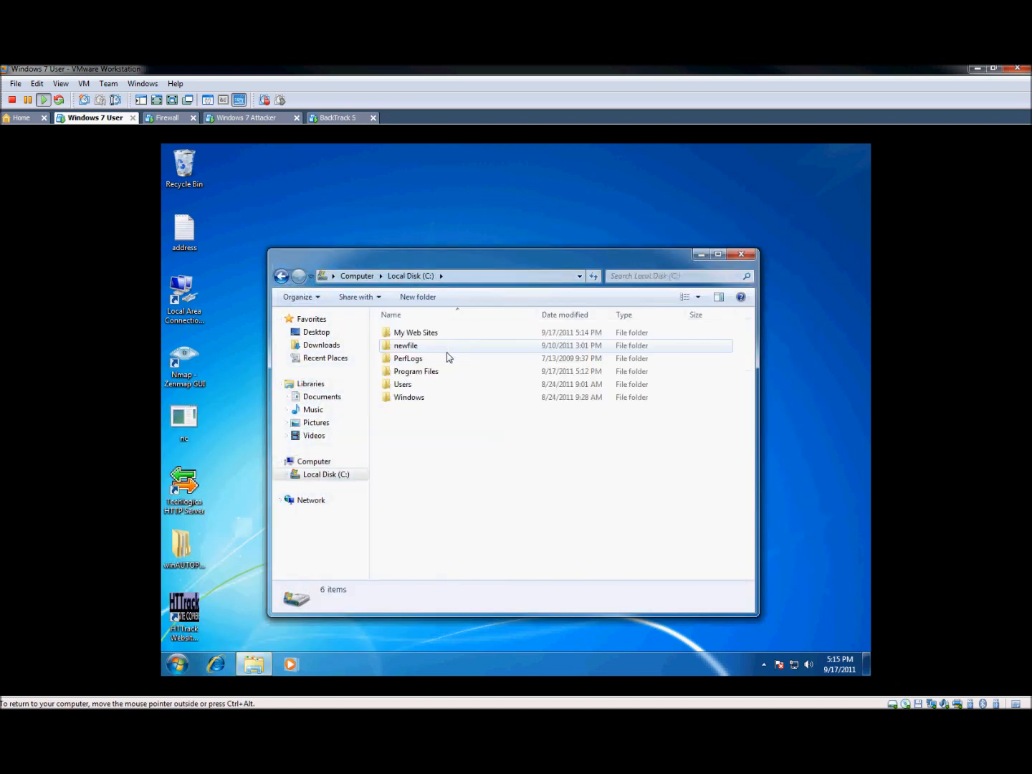
double_click(415, 331)
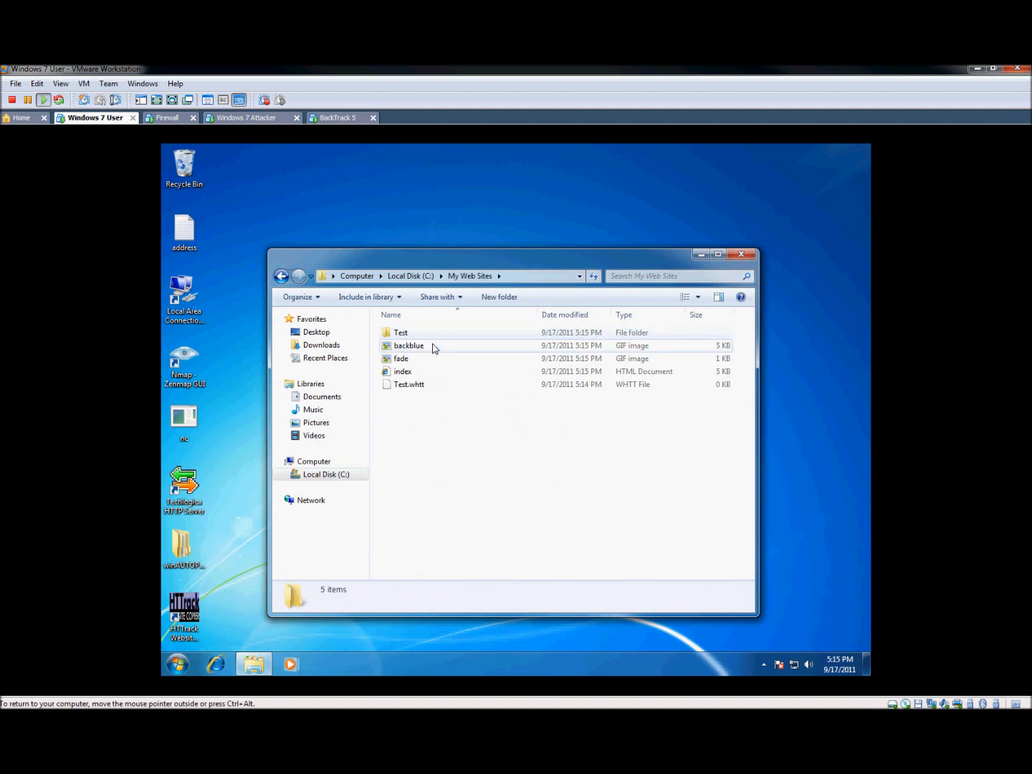
left_click(402, 371)
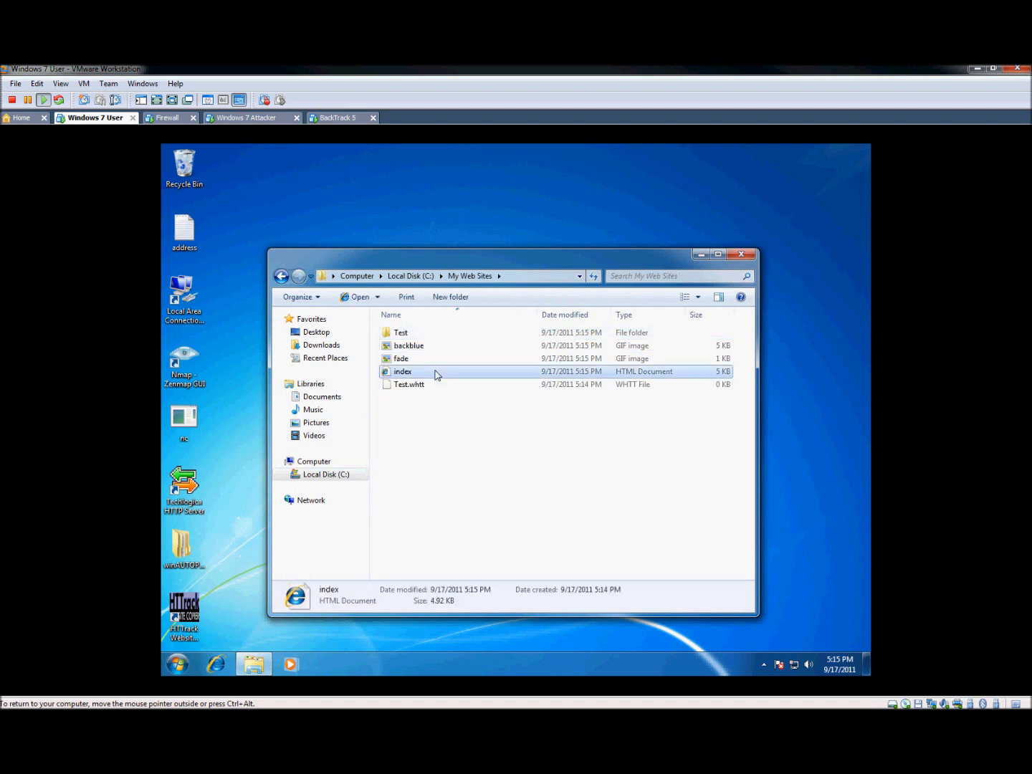
double_click(402, 371)
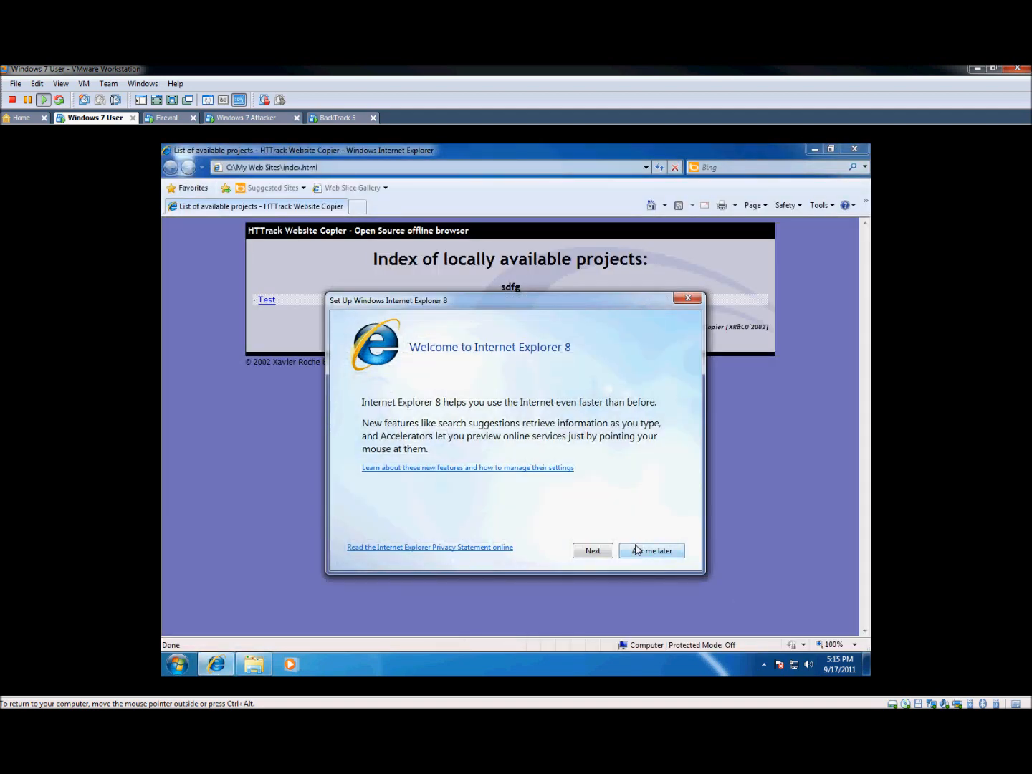
left_click(650, 550)
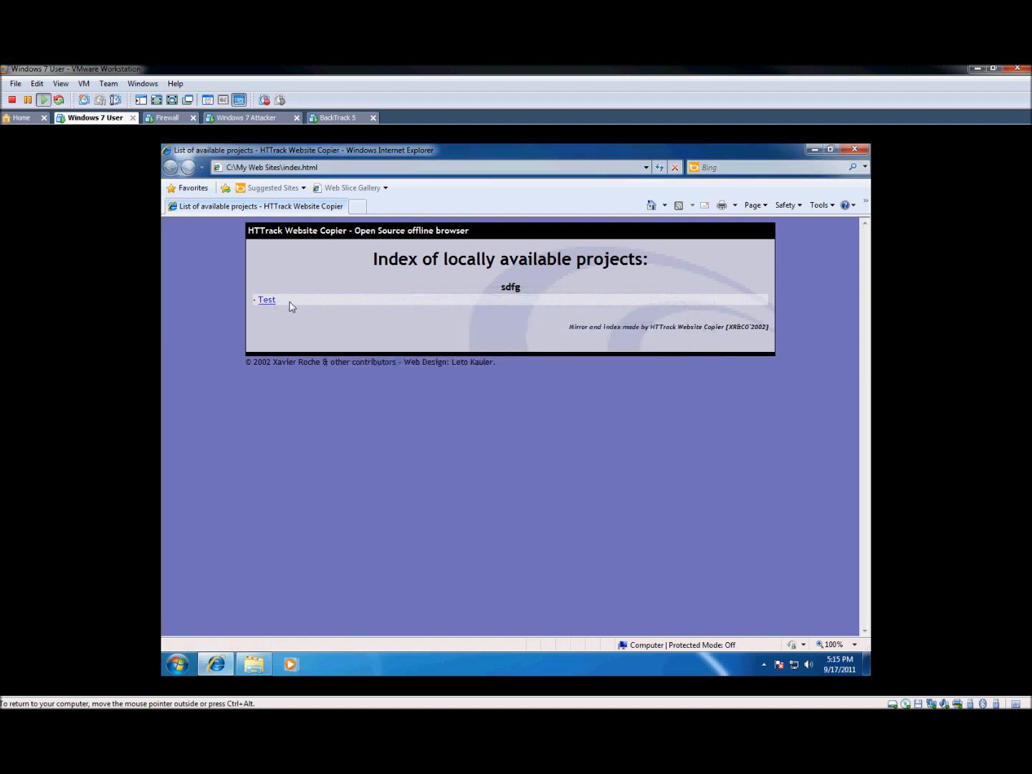
- Open the Test project's offline copy and allow its blocked content
left_click(266, 299)
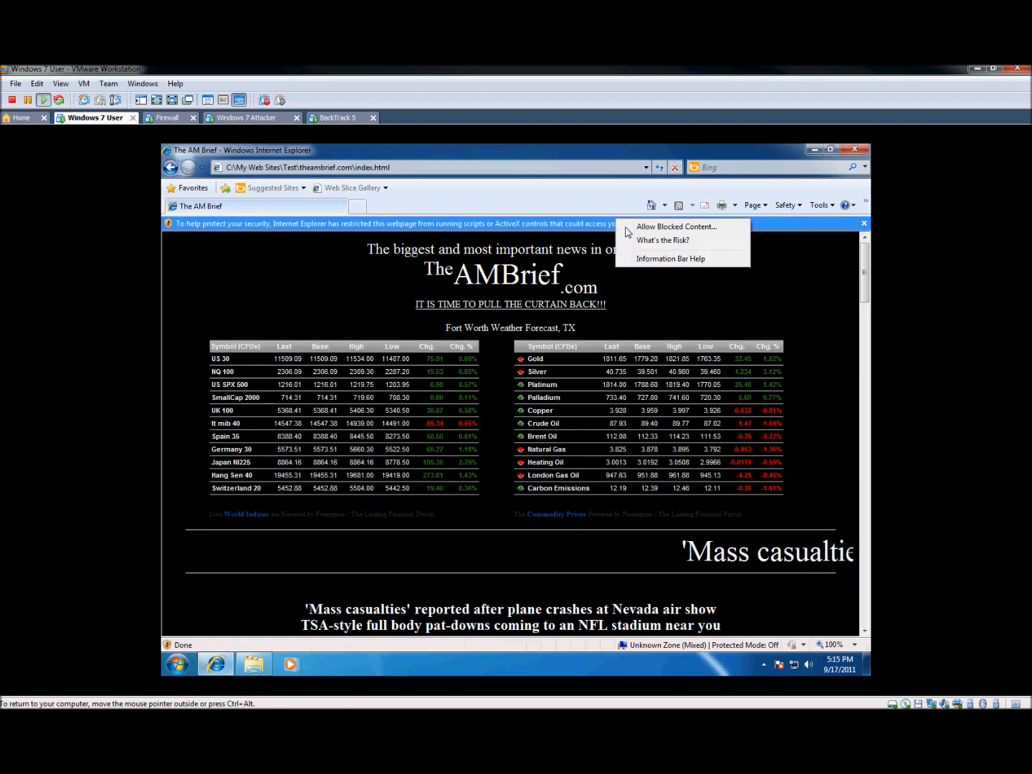
left_click(675, 226)
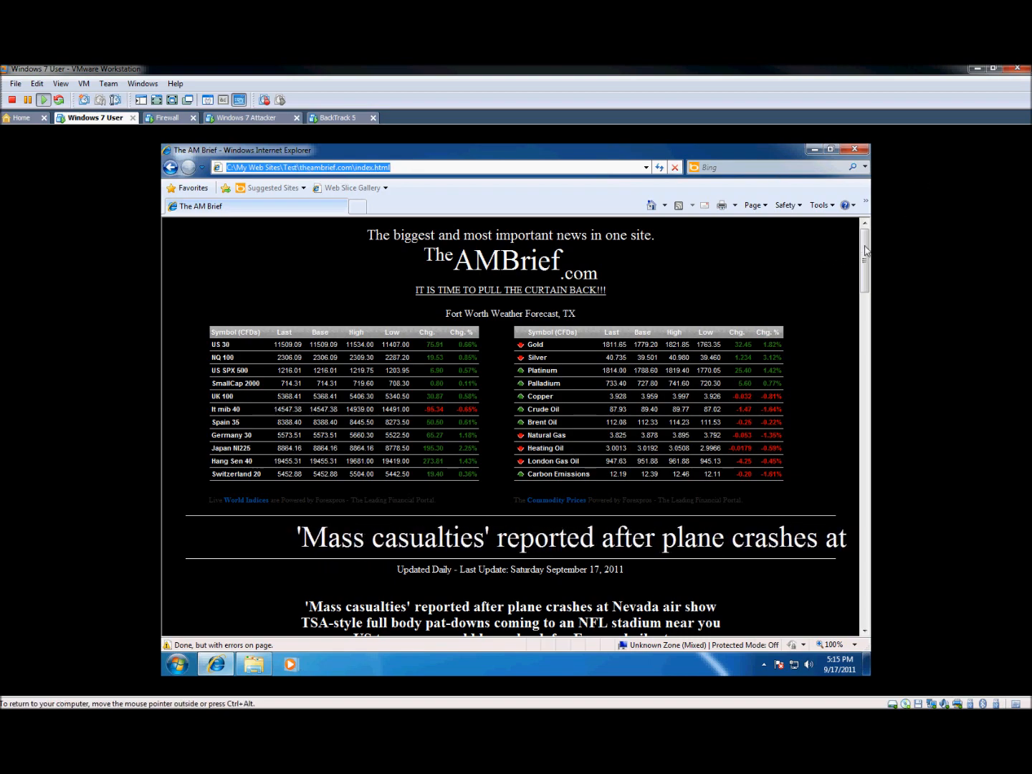
scroll("down", 3)
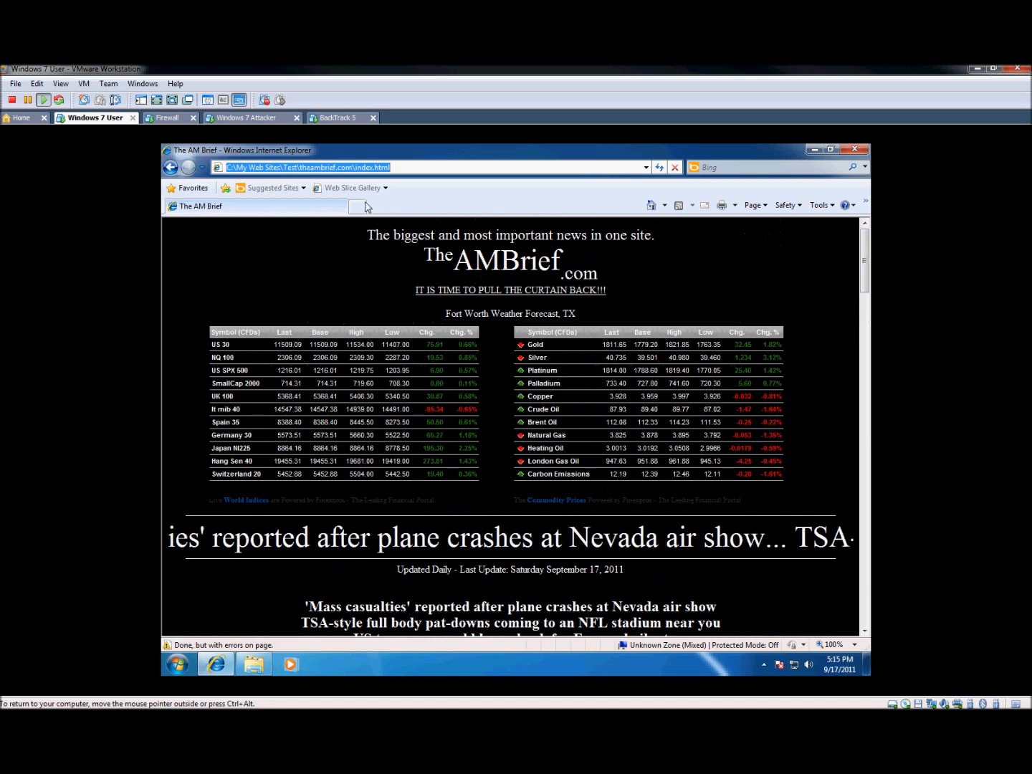
- Load the live theambrief.com in a new tab to compare, then close the browser
left_click(358, 206)
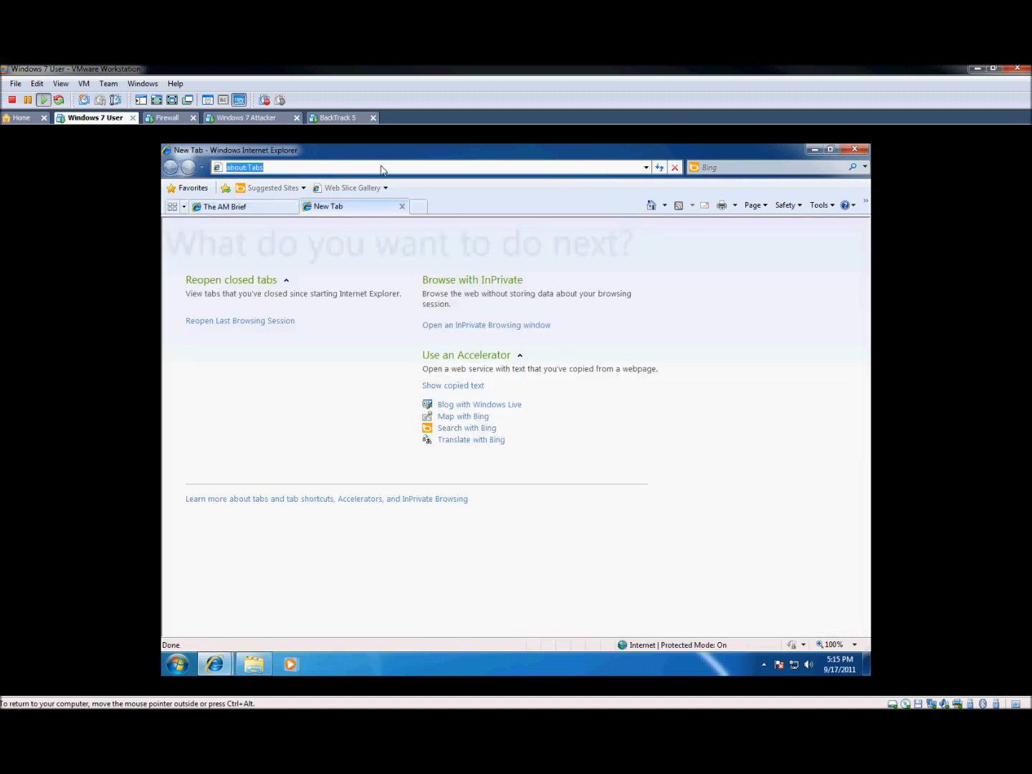
type("theambrief.com/")
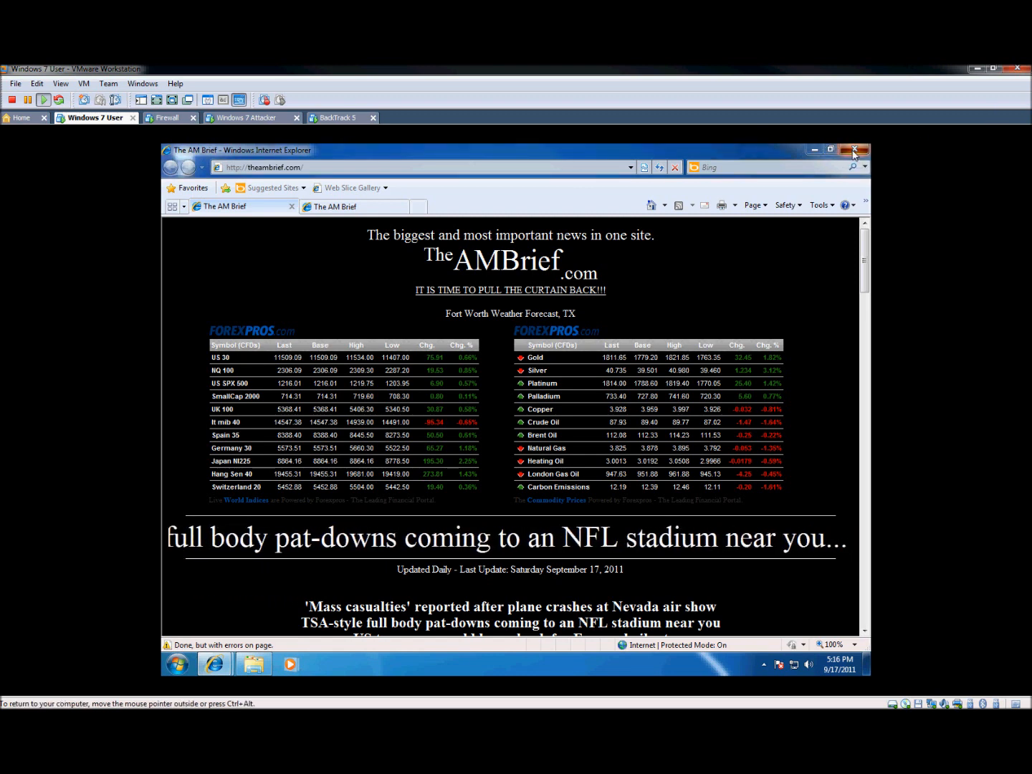
left_click(854, 149)
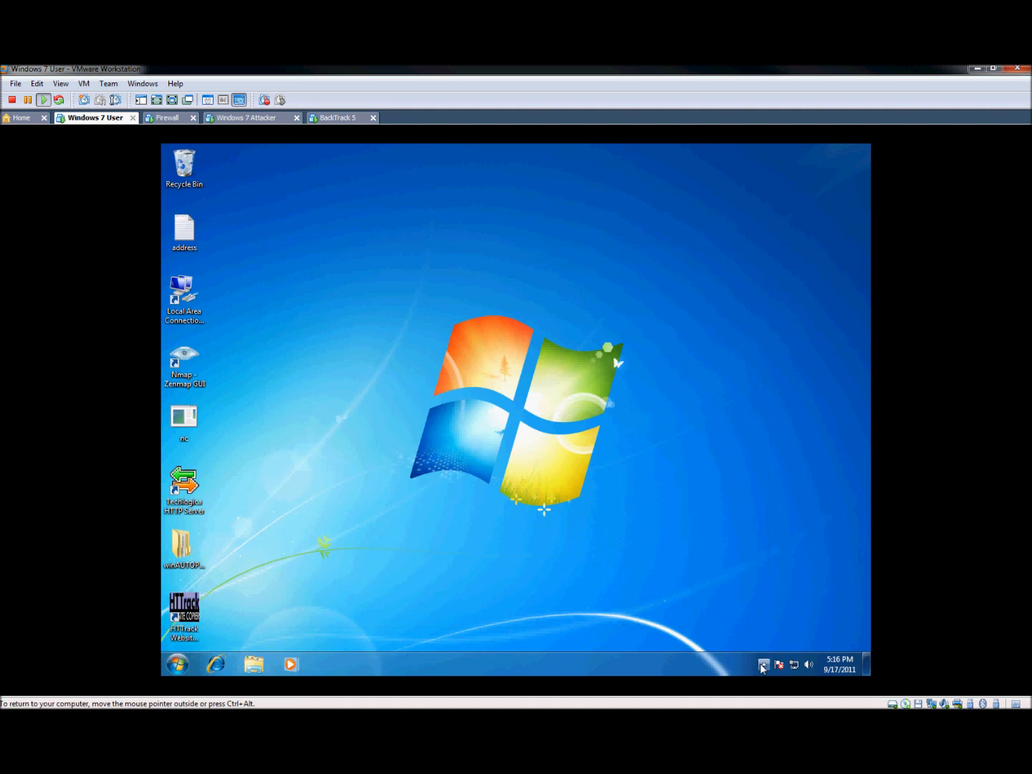
- Set C:\My Web Sites\Test as Techlogica HTTP Server's serving directory
double_click(184, 487)
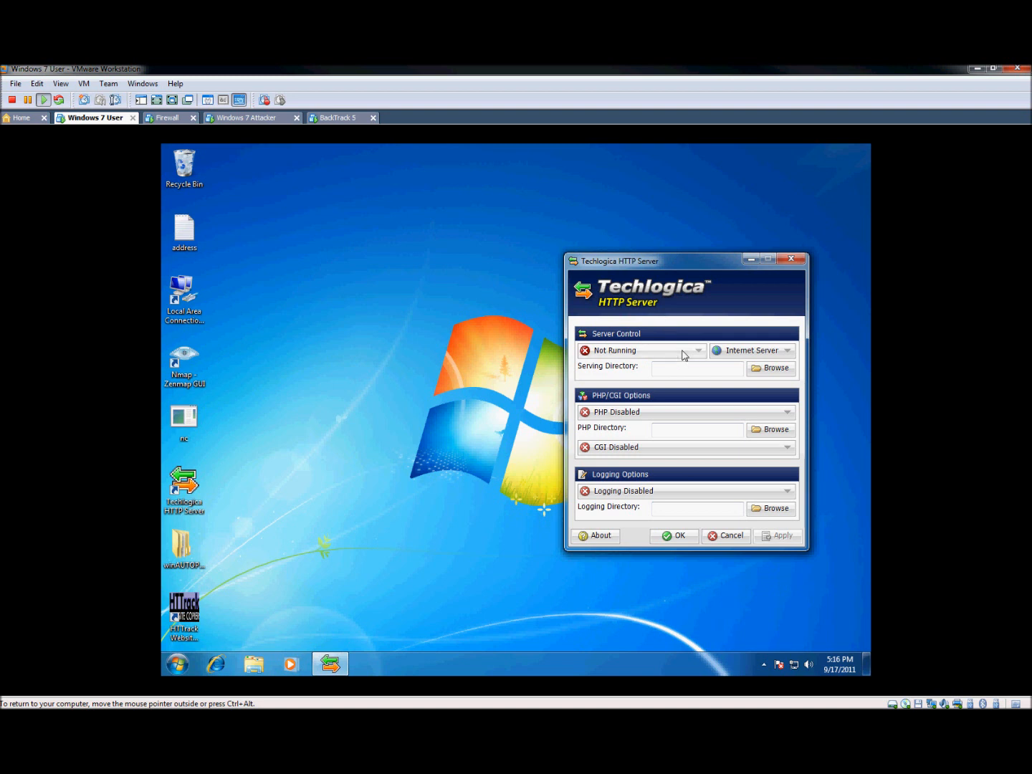
left_click(770, 368)
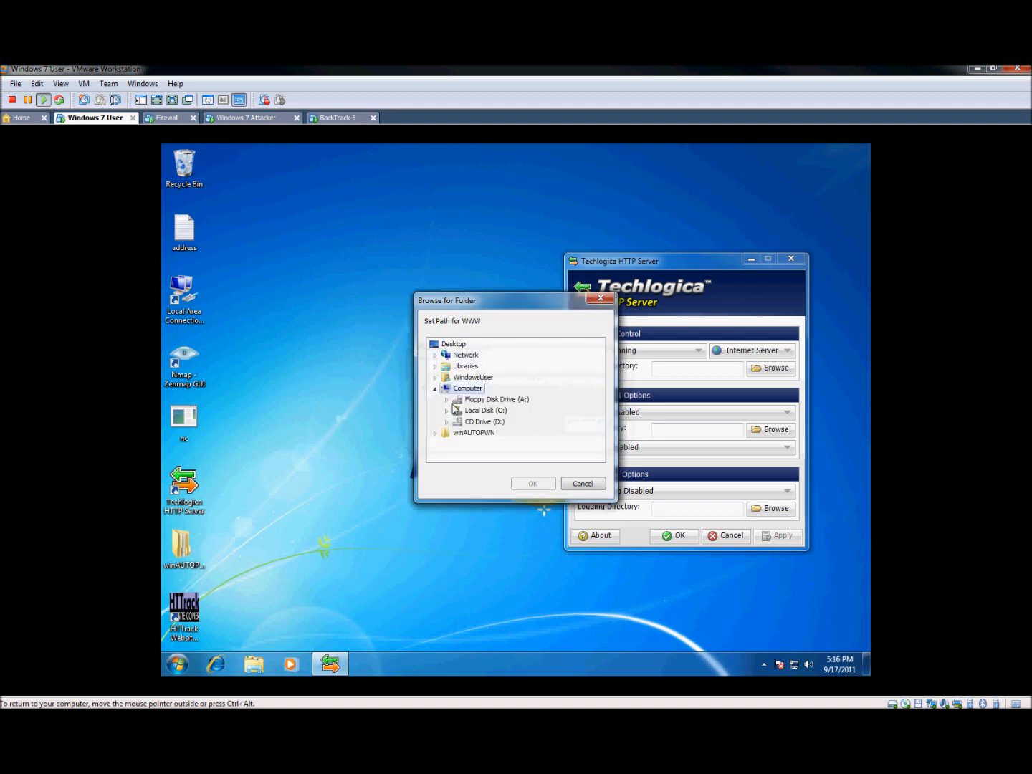
left_click(446, 409)
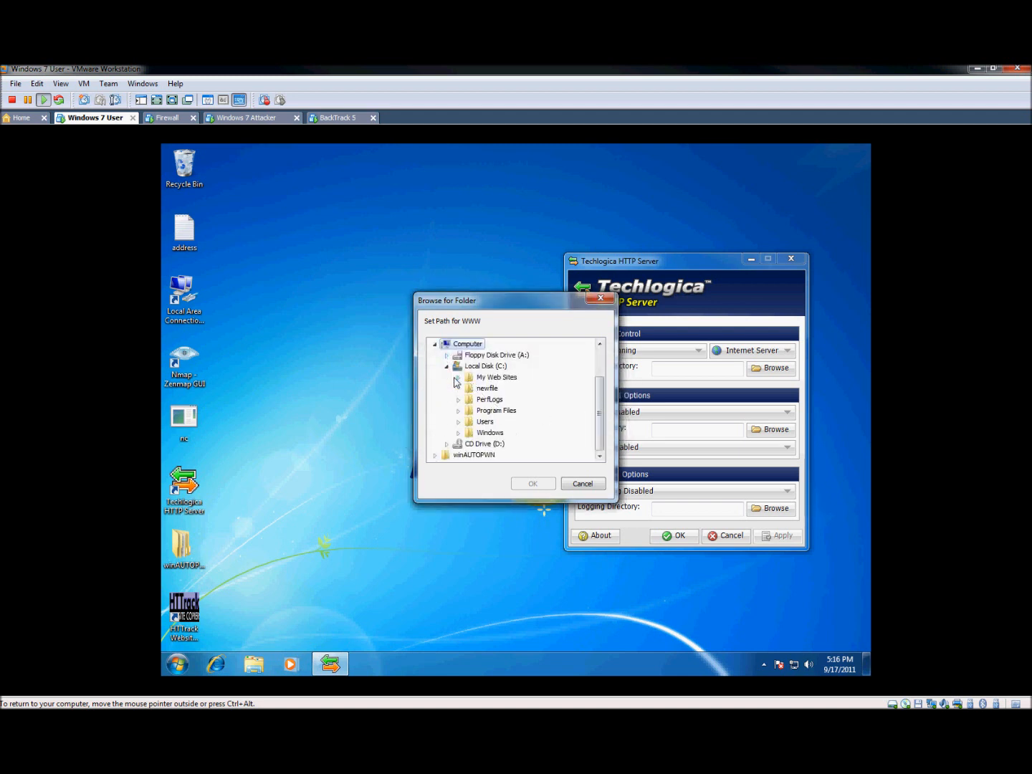
left_click(458, 376)
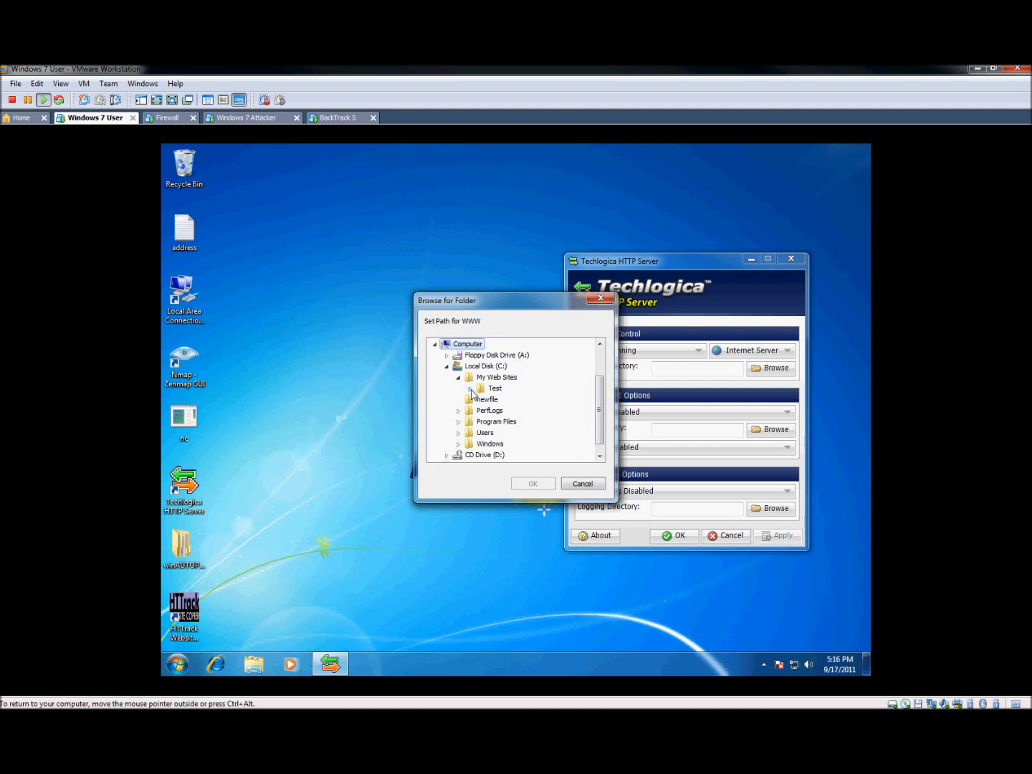
left_click(469, 387)
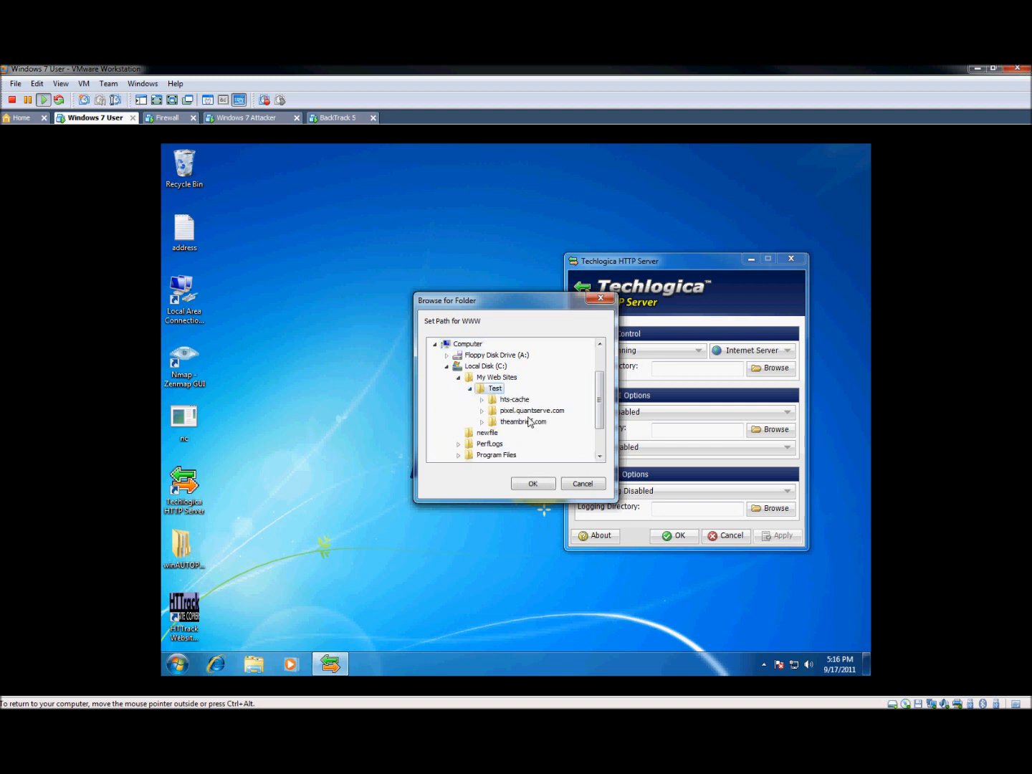
left_click(523, 421)
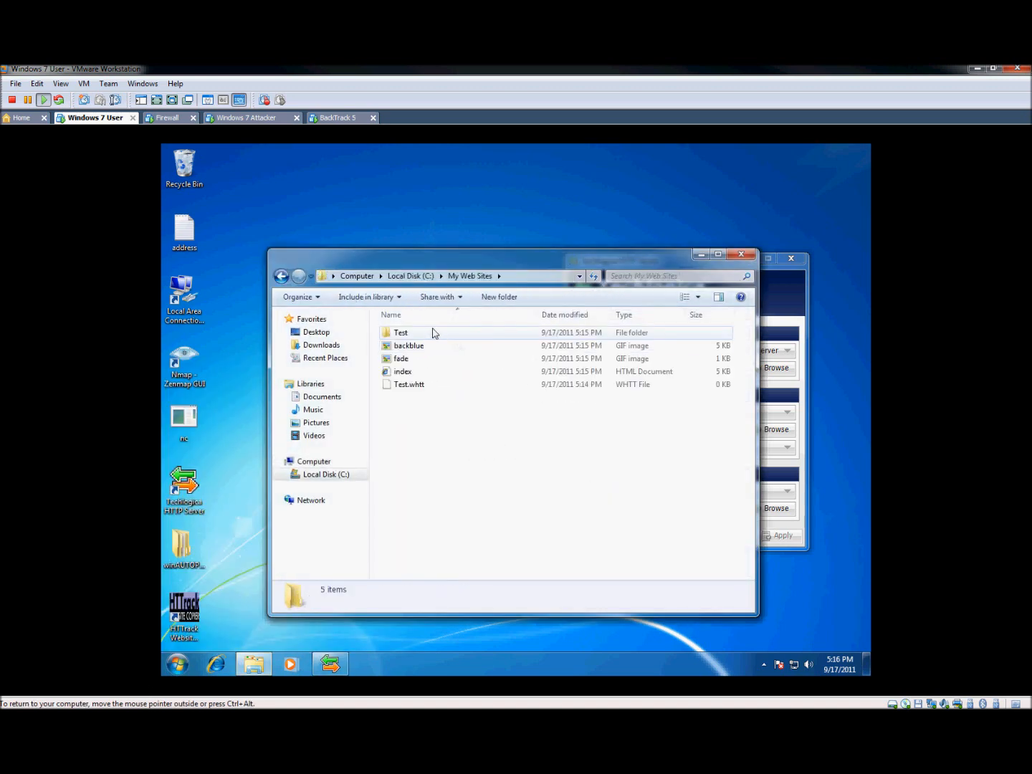
double_click(400, 331)
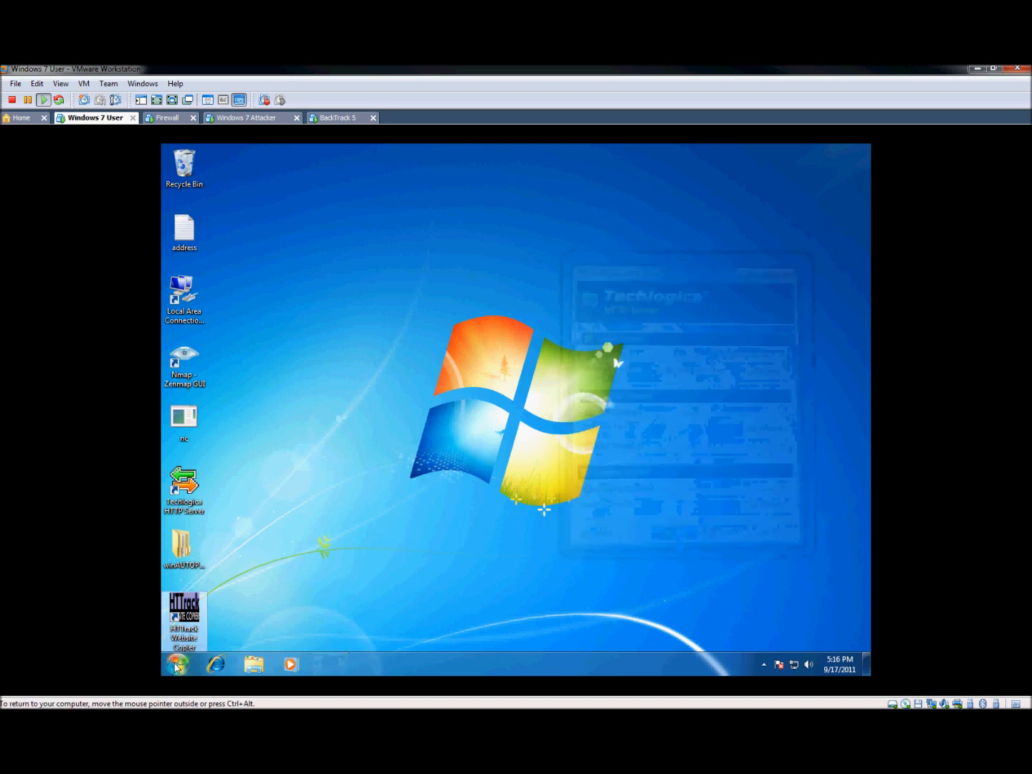
- Launch Command Prompt and run ipconfig to show the address 192.168.100.50
left_click(177, 663)
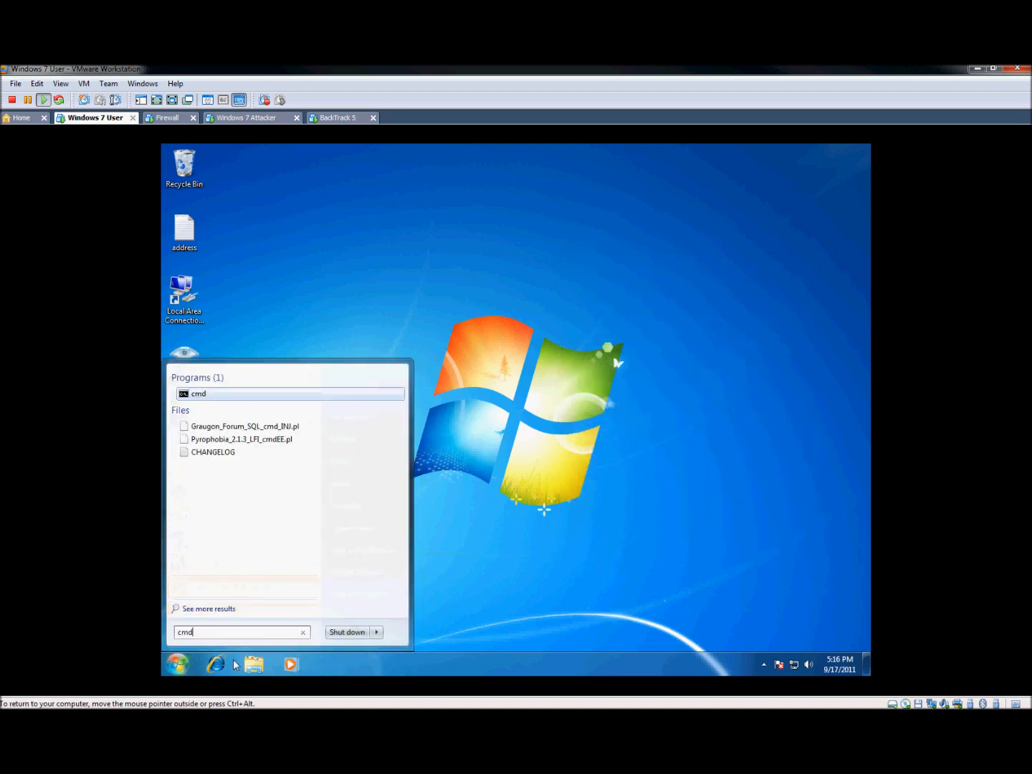
left_click(198, 394)
type("ipconfig")
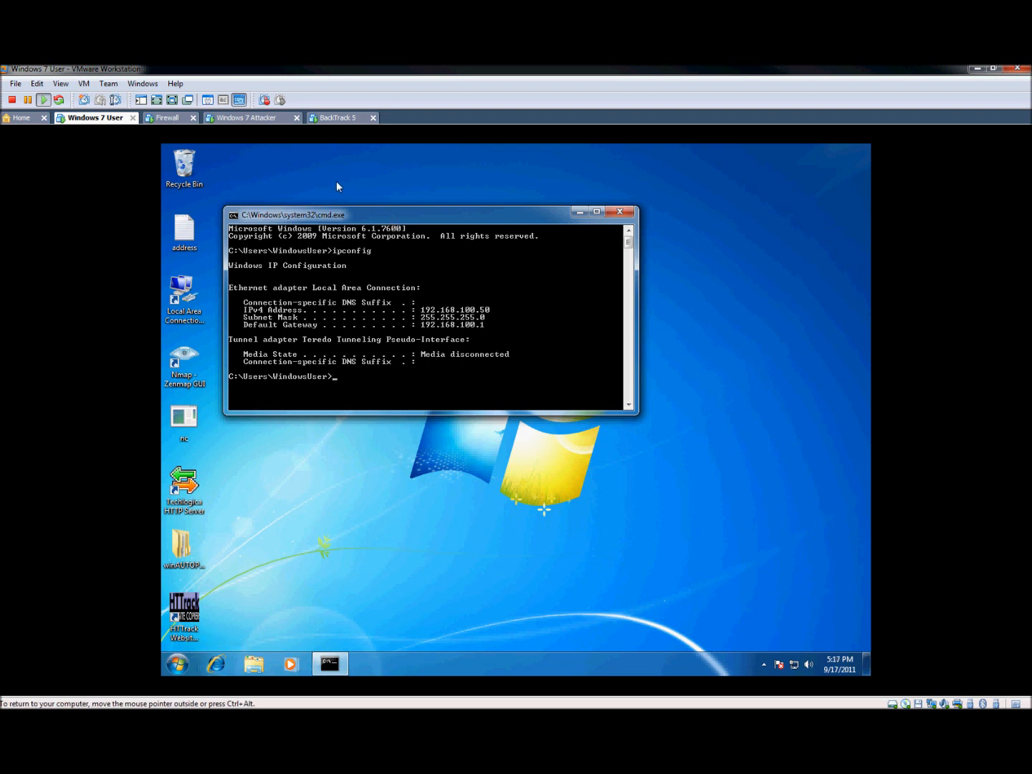
left_click(251, 118)
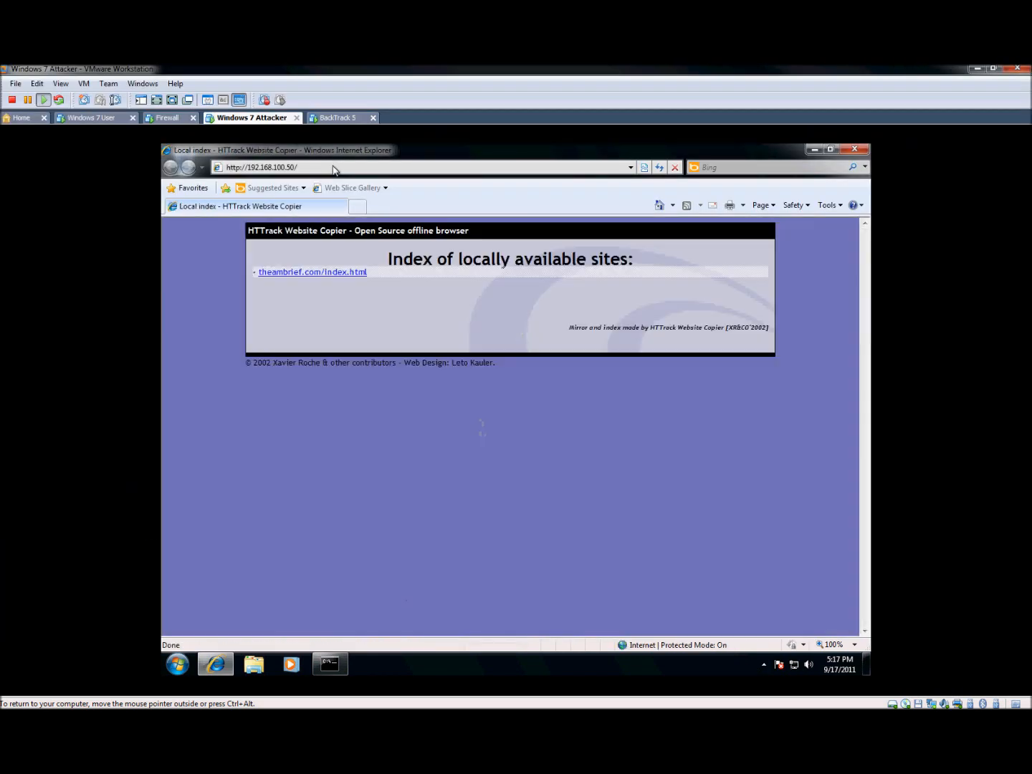
- Open theambrief.com/index.html from the 192.168.100.50 index and dismiss the IE8 setup
left_click(313, 272)
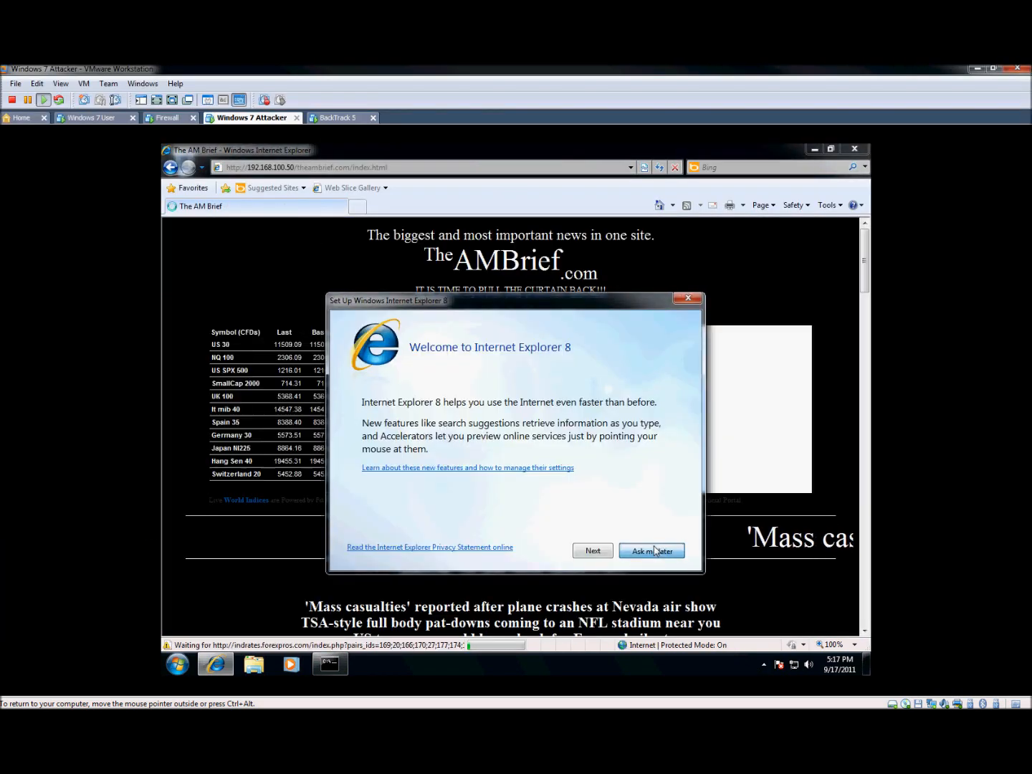
left_click(650, 550)
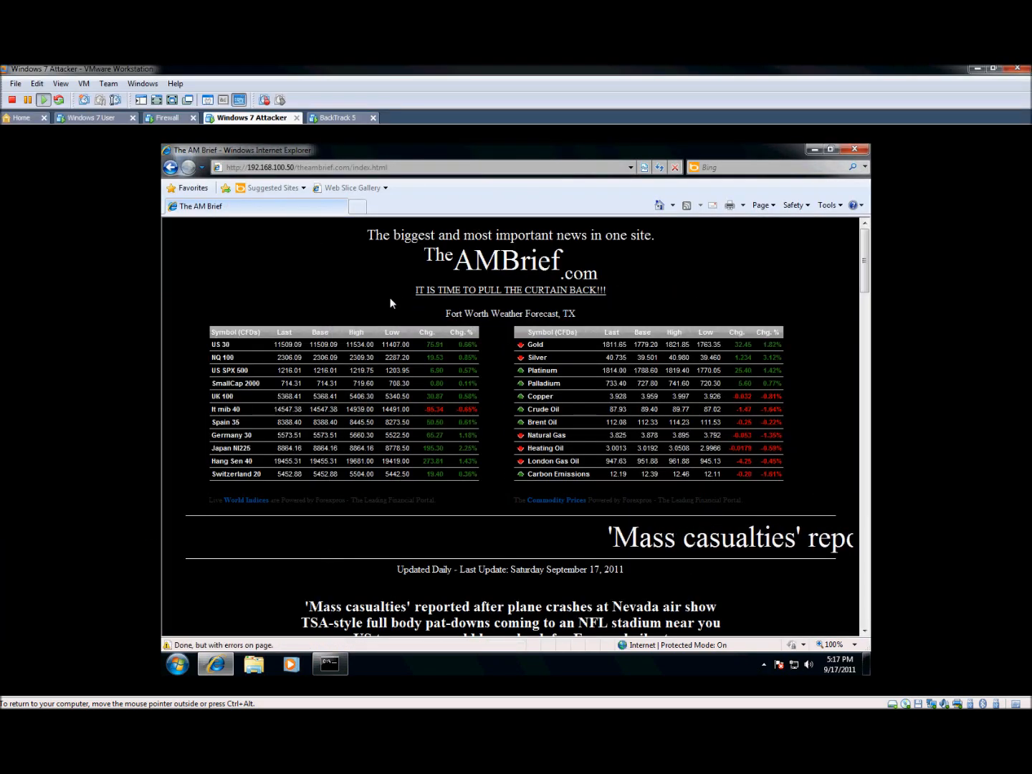